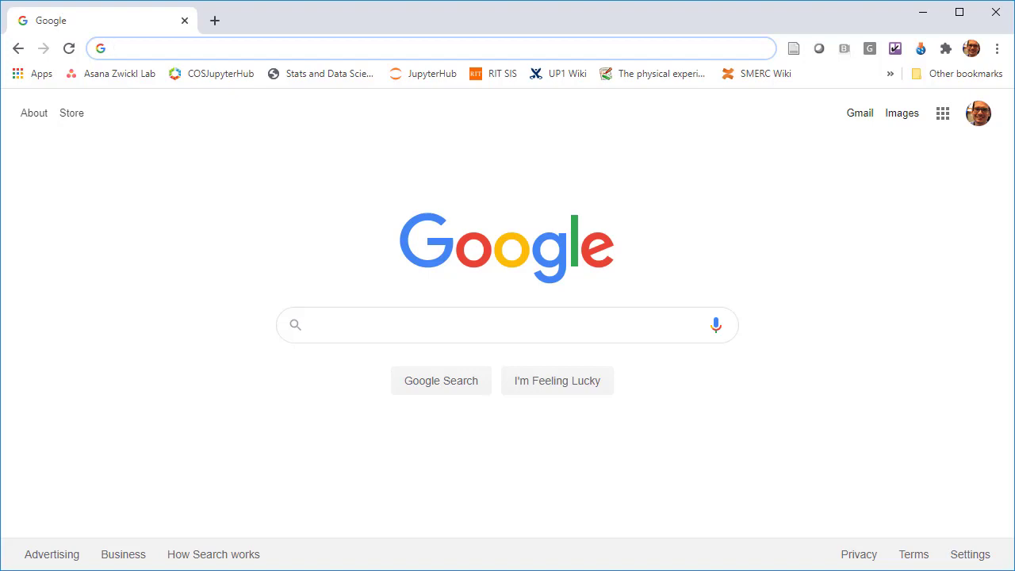
# Step: Enter vmware in the address bar and reach the Workspace ONE sign-in page with credentials filled
pyautogui.click(431, 48)
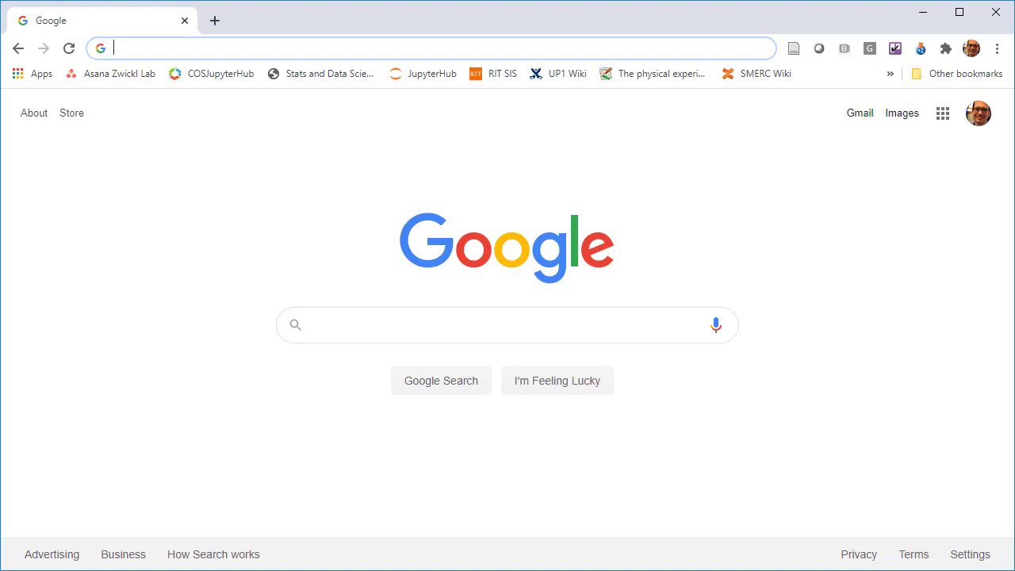
pyautogui.write('vmware.')
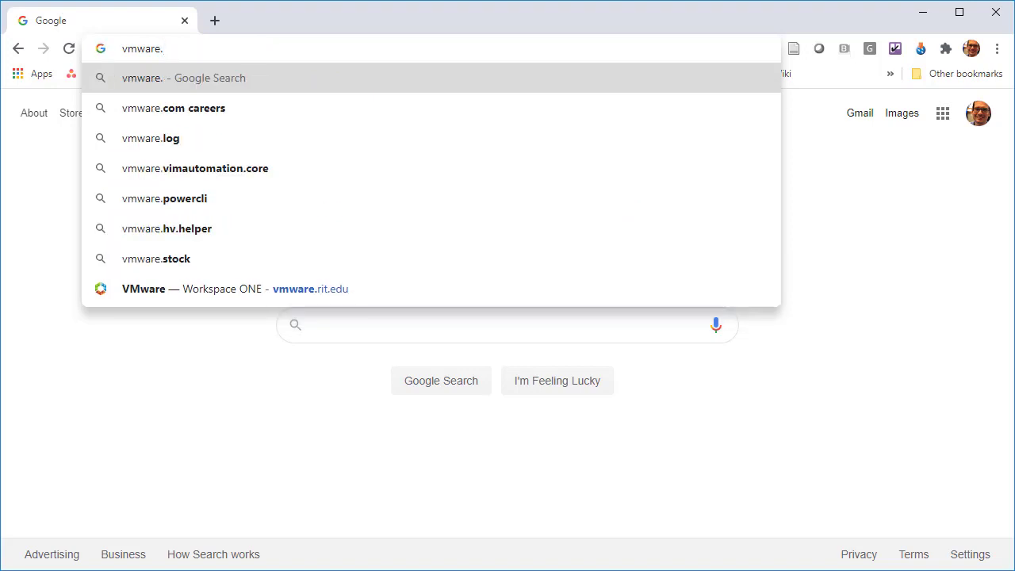
pyautogui.write('r')
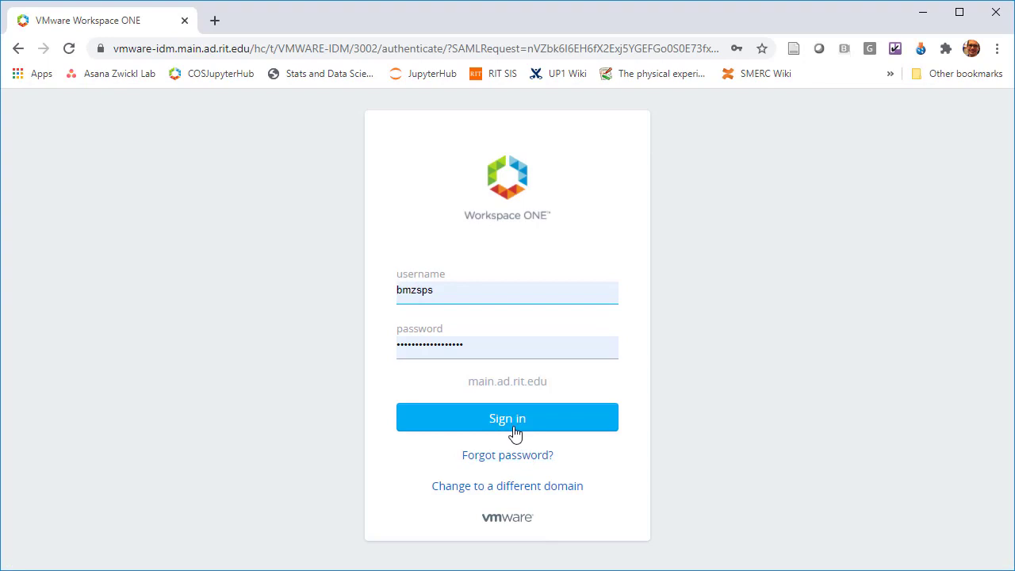
# Step: Sign in and launch the PHYS 225 Jupyter site from the catalog tiles
pyautogui.click(507, 417)
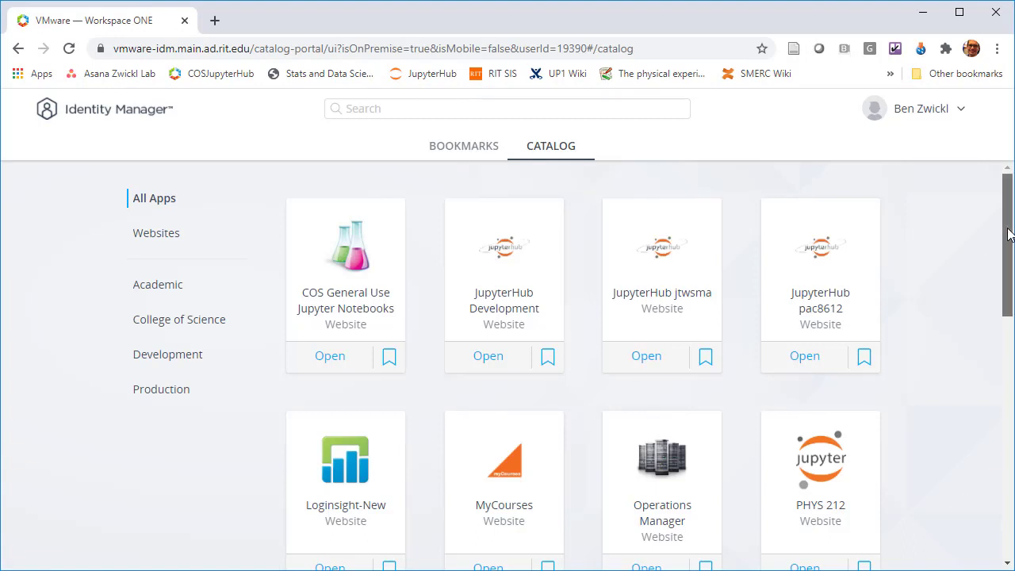
pyautogui.scroll(-3)
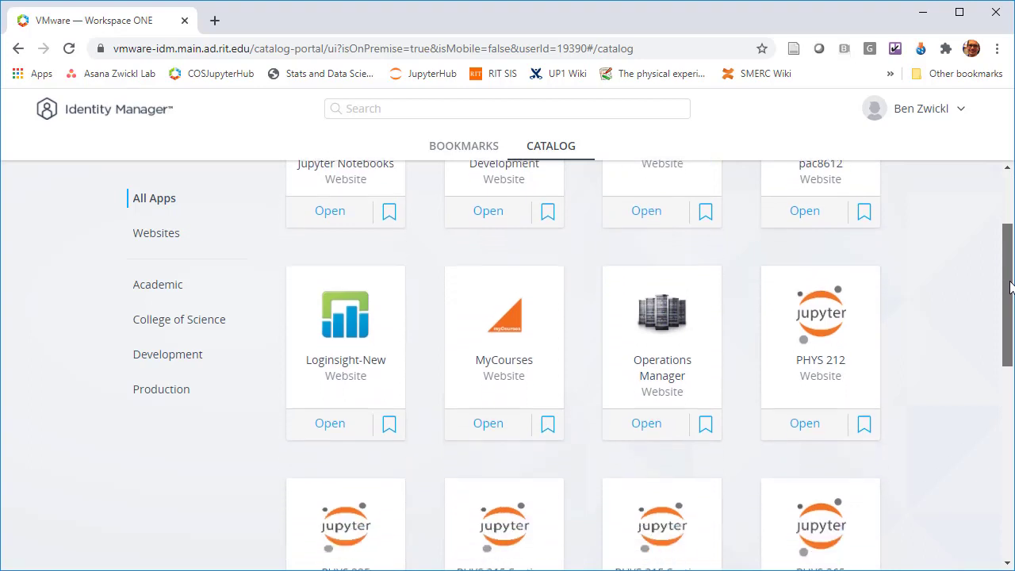
pyautogui.scroll(-3)
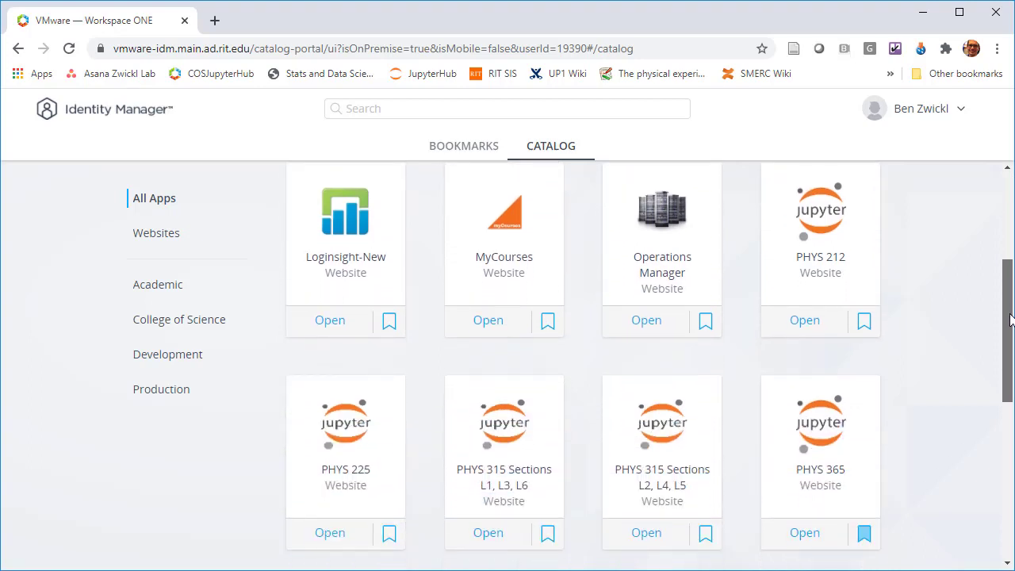
pyautogui.scroll(-3)
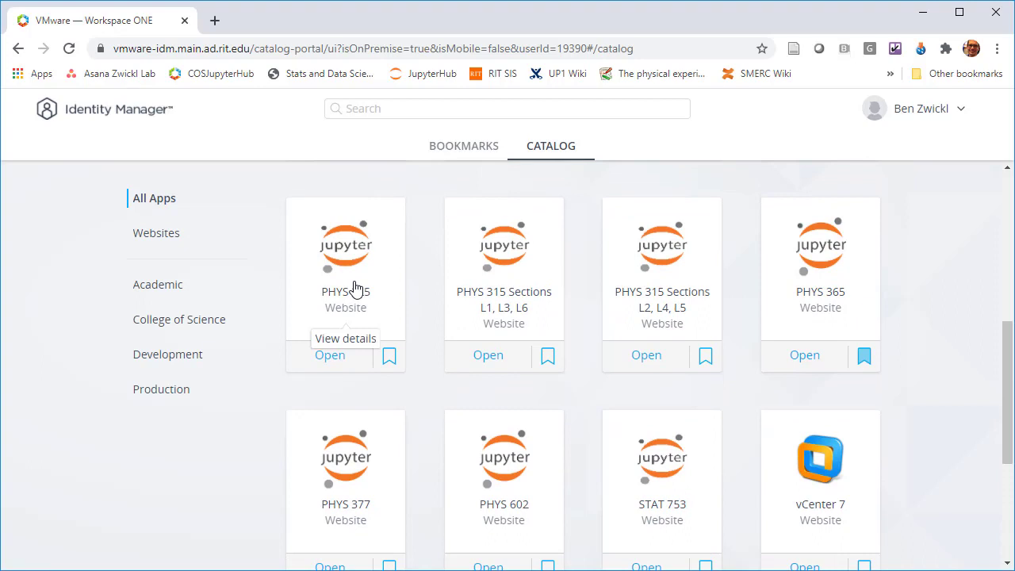
pyautogui.moveTo(348, 299)
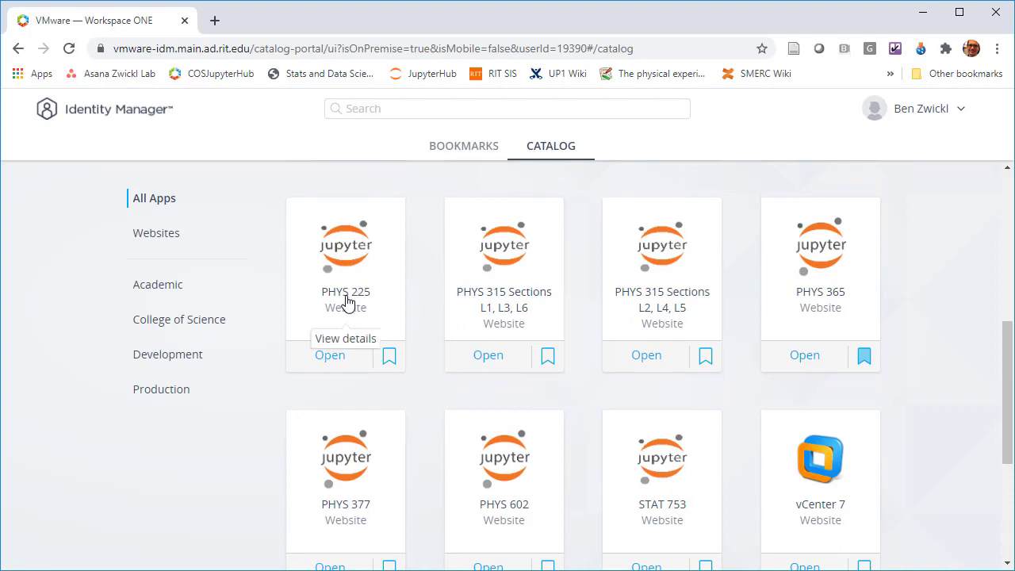
pyautogui.moveTo(339, 298)
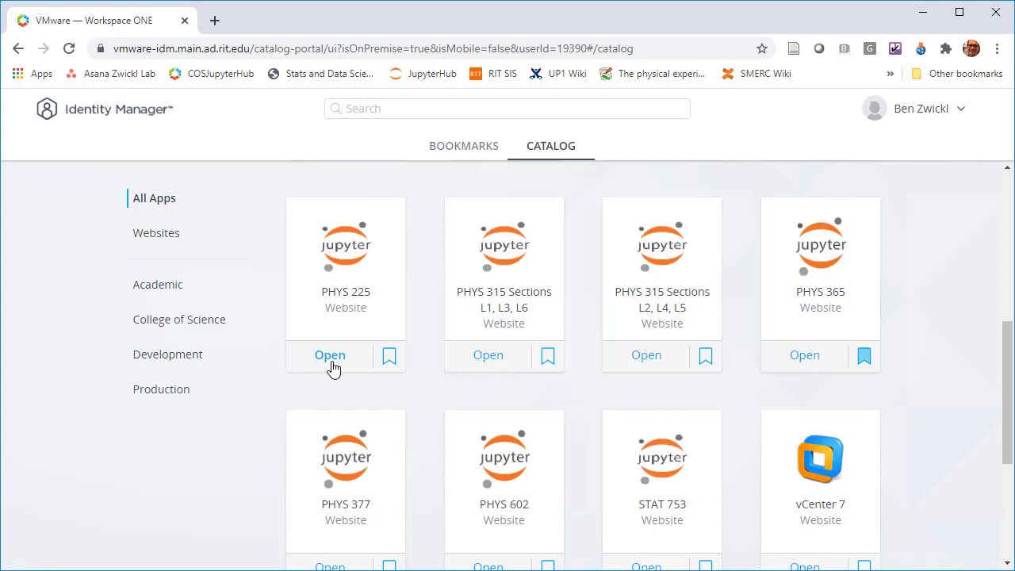
pyautogui.click(329, 355)
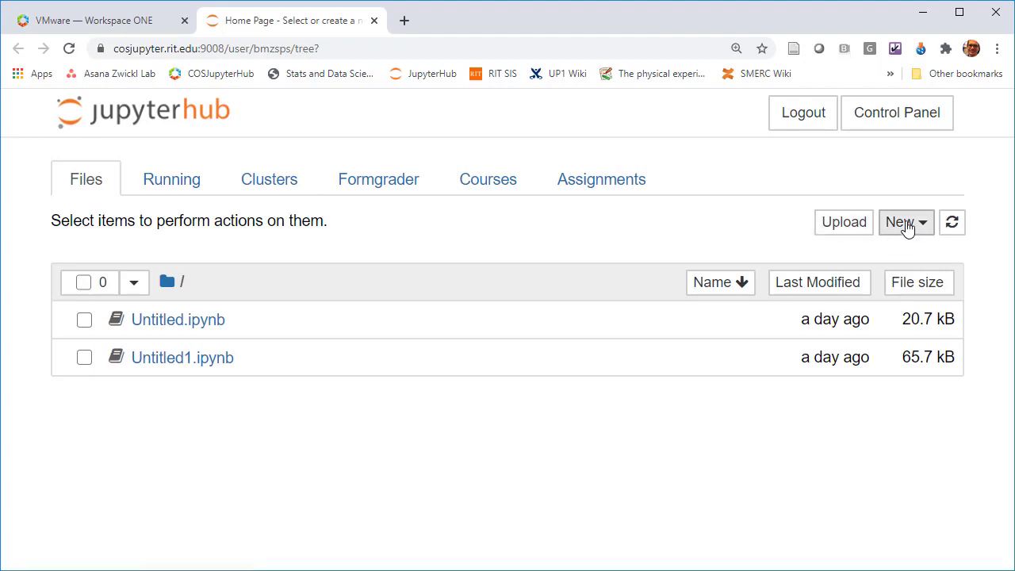
# Step: Create a new Python 3 notebook from the JupyterHub New menu
pyautogui.click(900, 222)
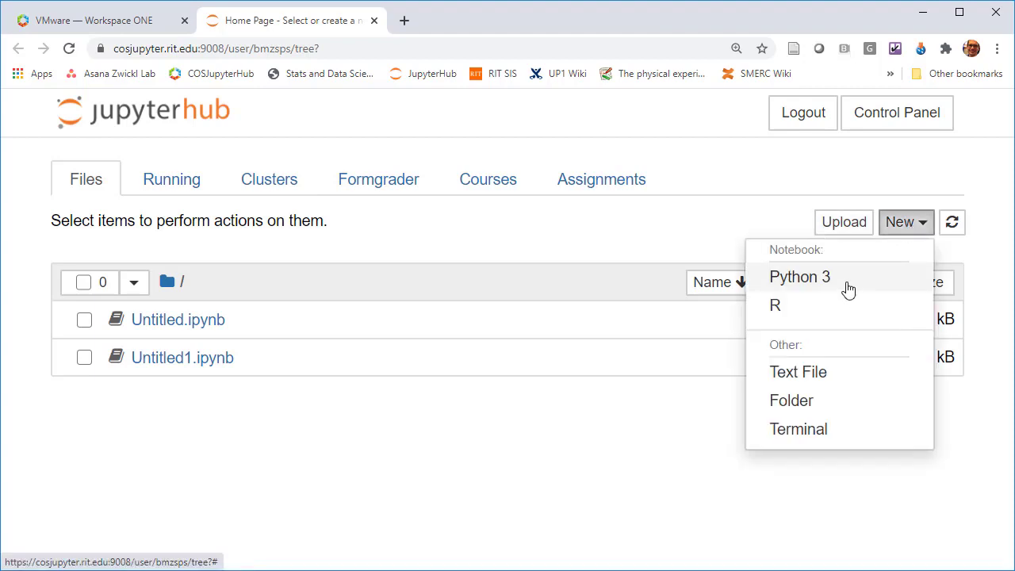
pyautogui.click(799, 275)
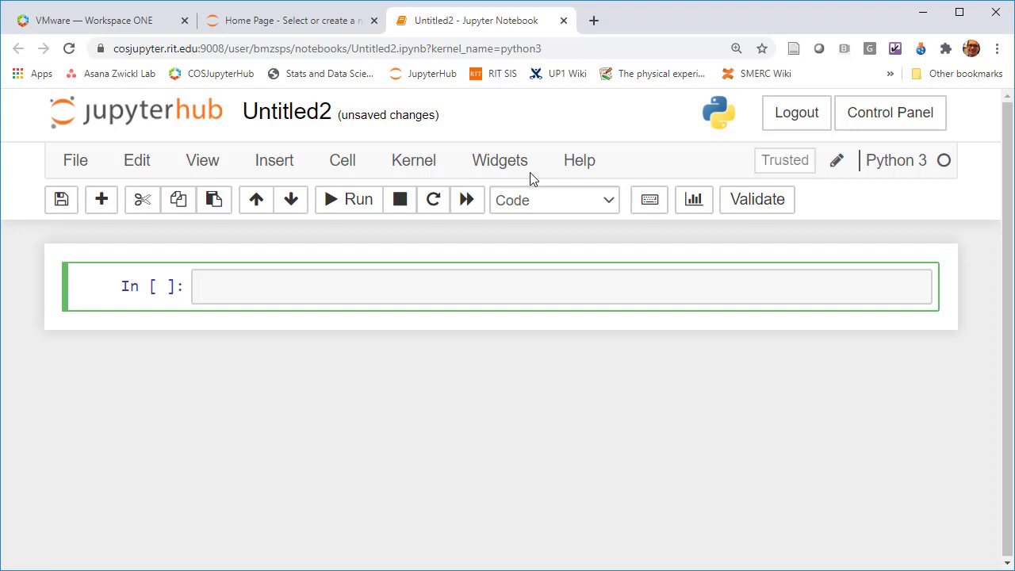
# Step: Write 'import numpy as np' and 'import matplotlib.pyplot as plt' in the first cell and run it
pyautogui.click(228, 285)
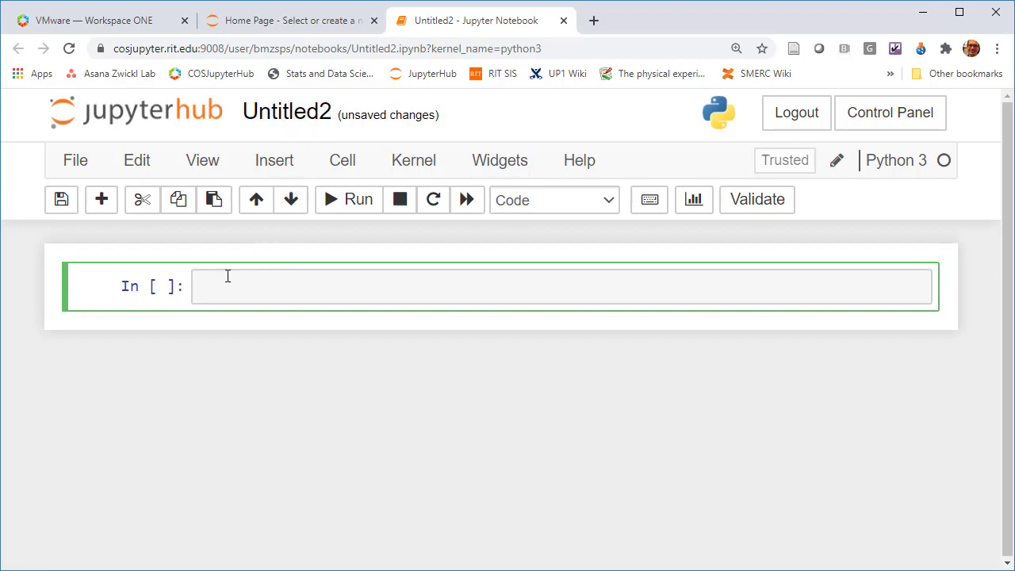
pyautogui.write('import')
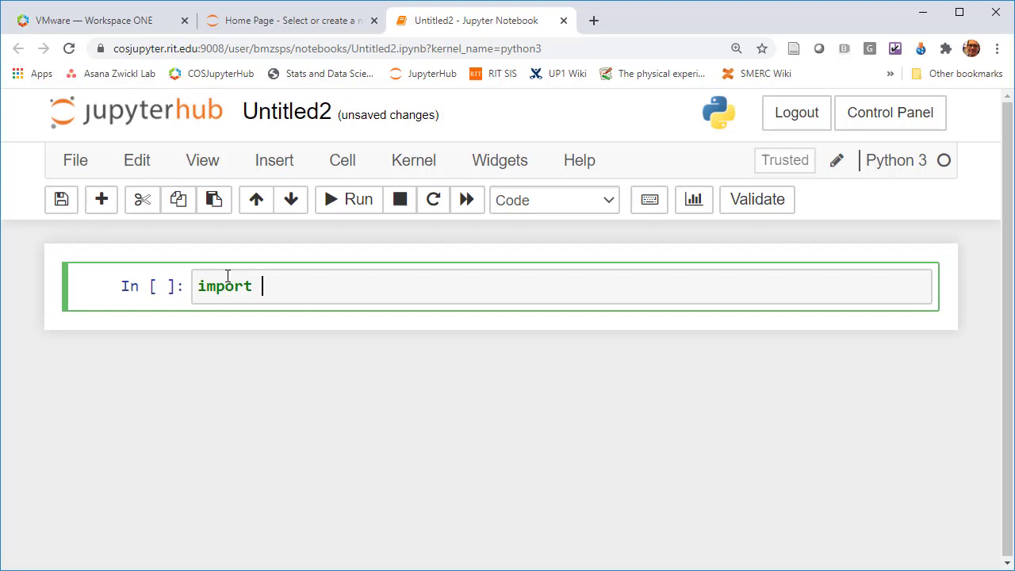
pyautogui.write('nump')
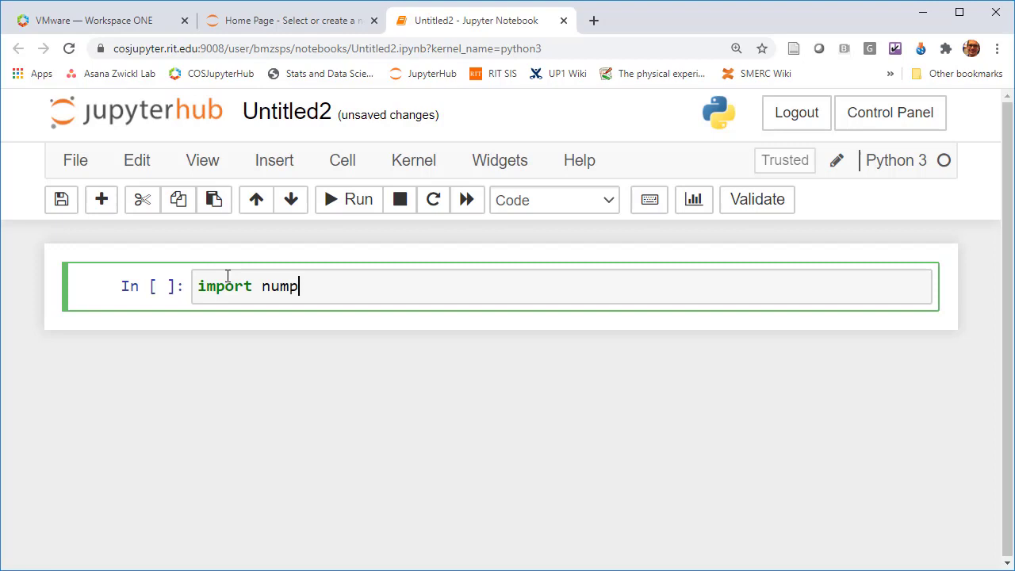
pyautogui.write('y as np')
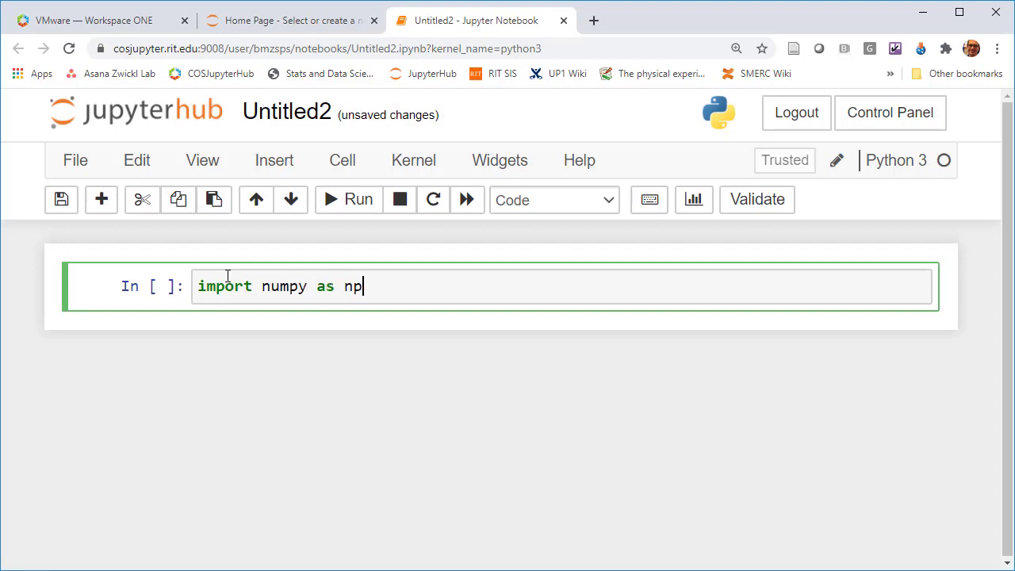
pyautogui.write('import matpl')
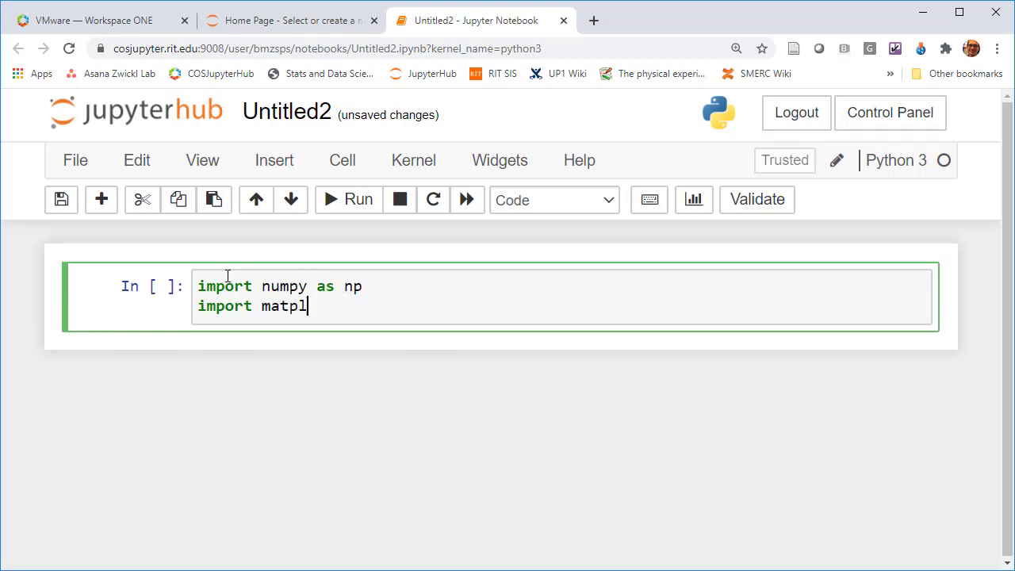
pyautogui.write('otlib.py')
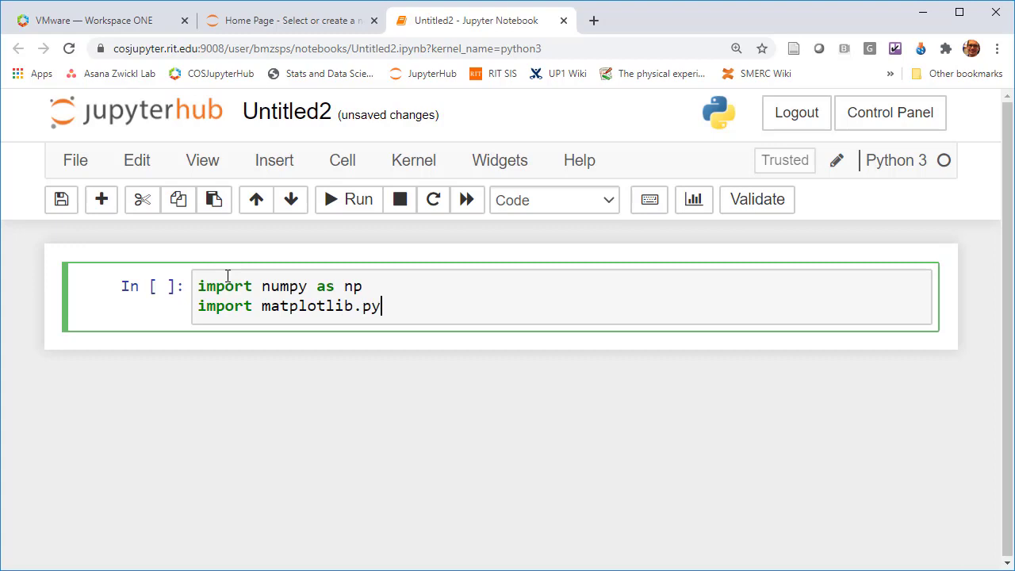
pyautogui.write('plot as plt')
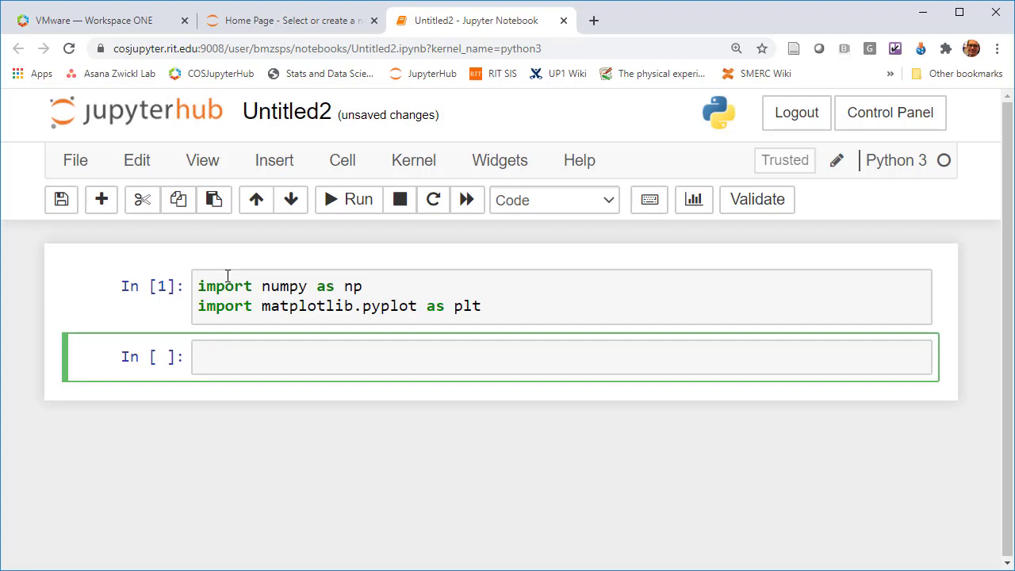
# Step: Define x = np.linspace(0,10,100) and y = np.sin(x) in the new cell
pyautogui.write('x =')
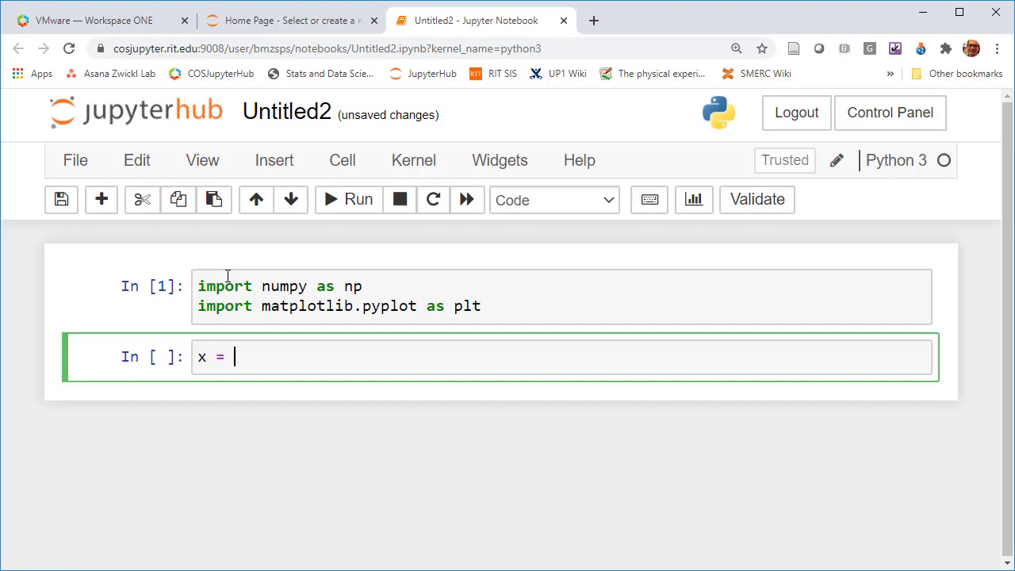
pyautogui.write('np.')
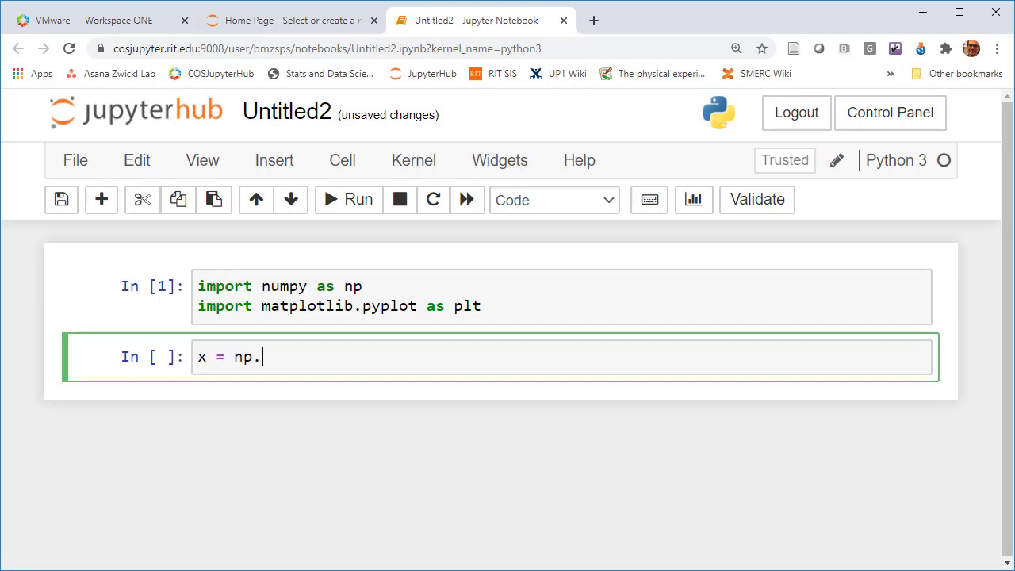
pyautogui.write('lin')
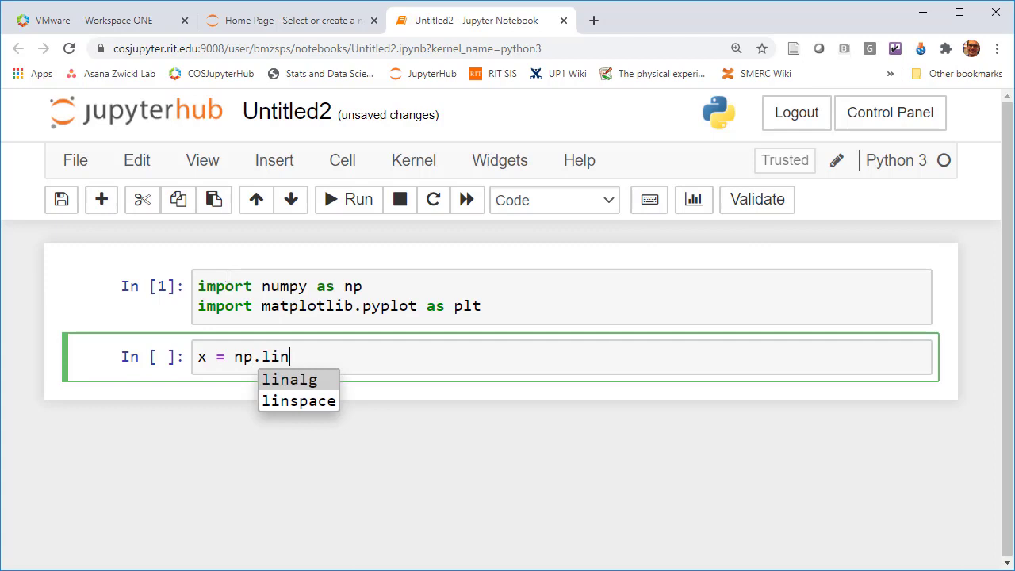
pyautogui.click(298, 399)
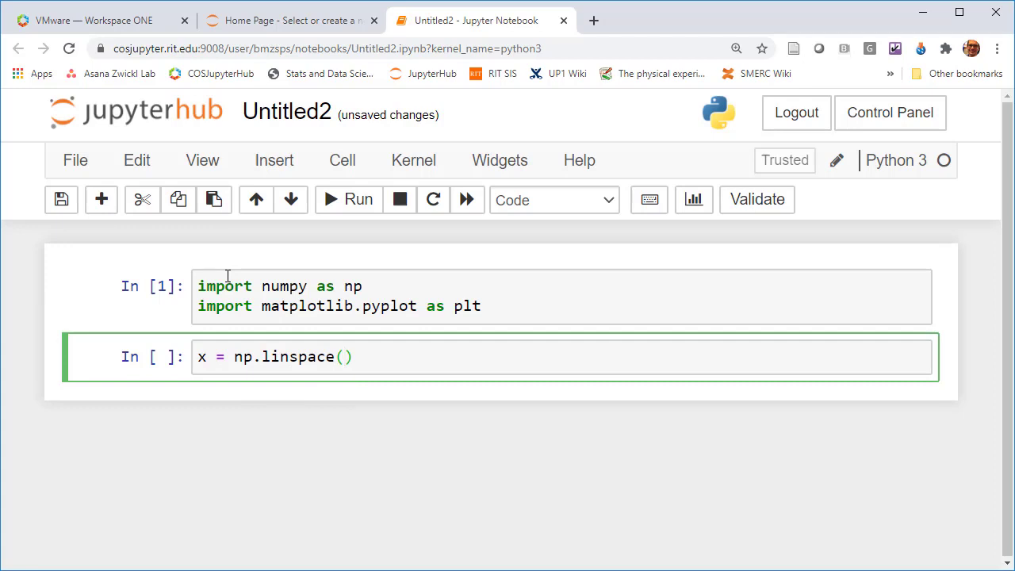
pyautogui.write('0,10,100')
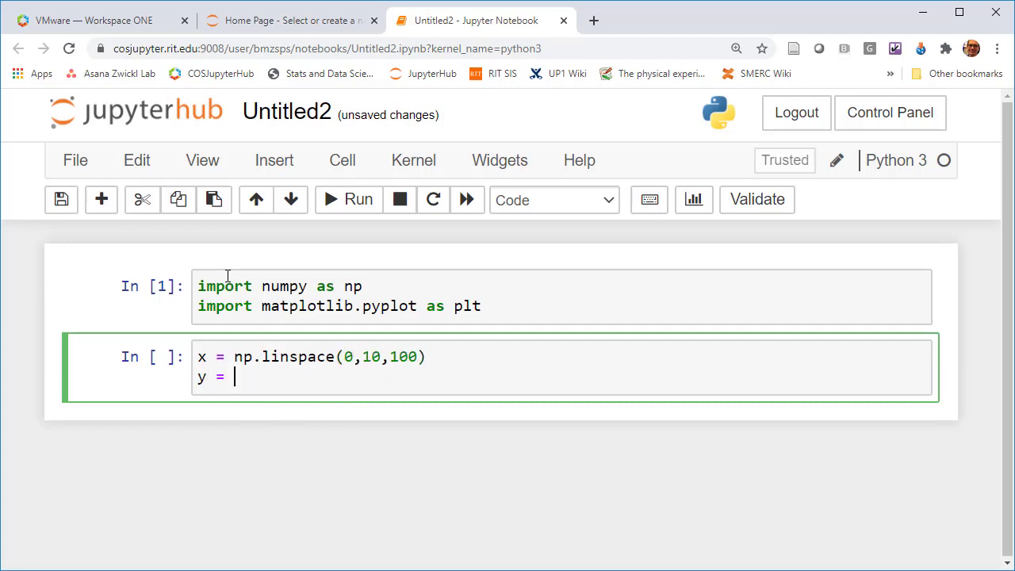
pyautogui.write('np.')
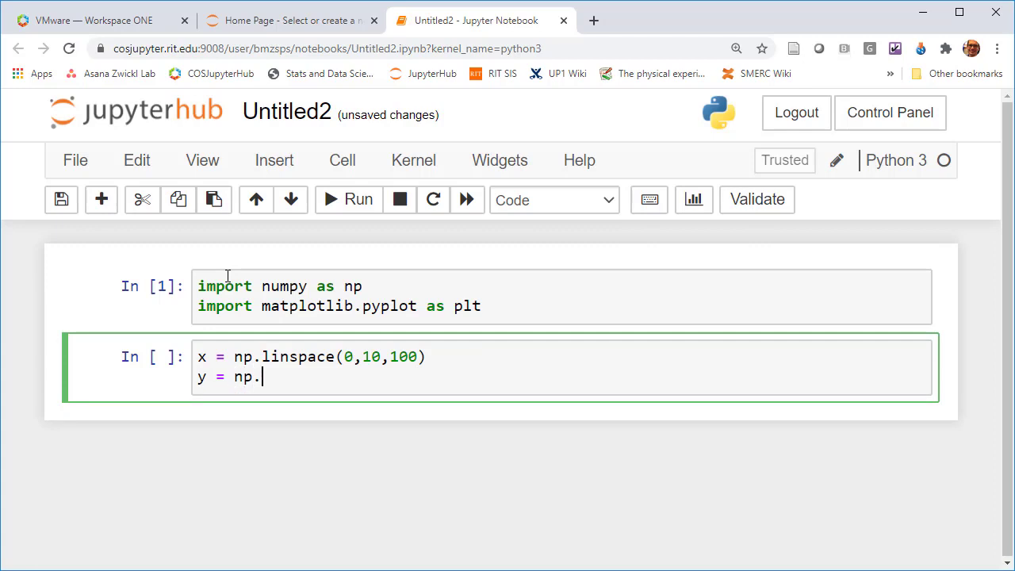
pyautogui.write('sin(x)')
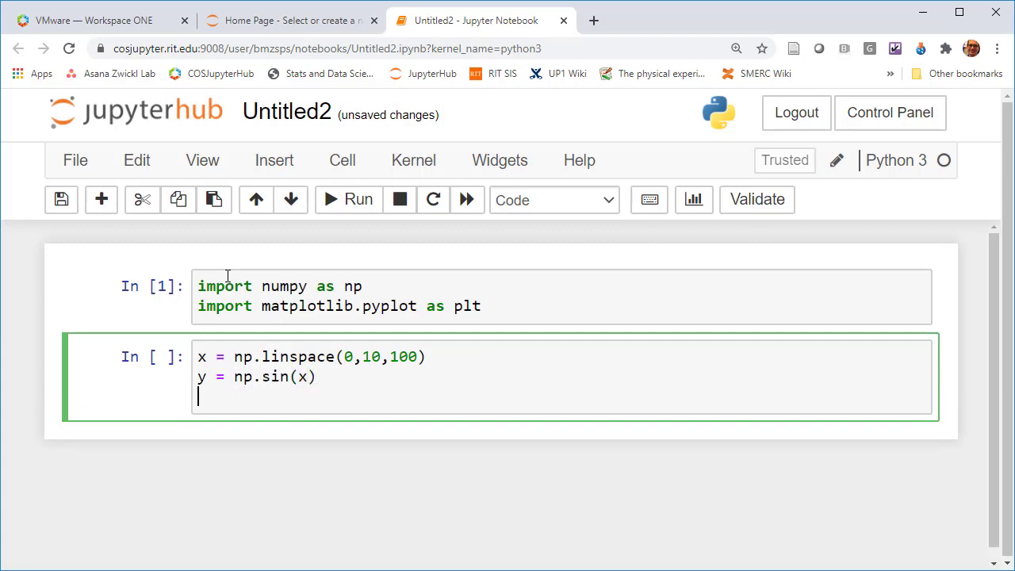
# Step: Add plt.plot(x,y), run the cell and view the inline sine plot
pyautogui.write('plt')
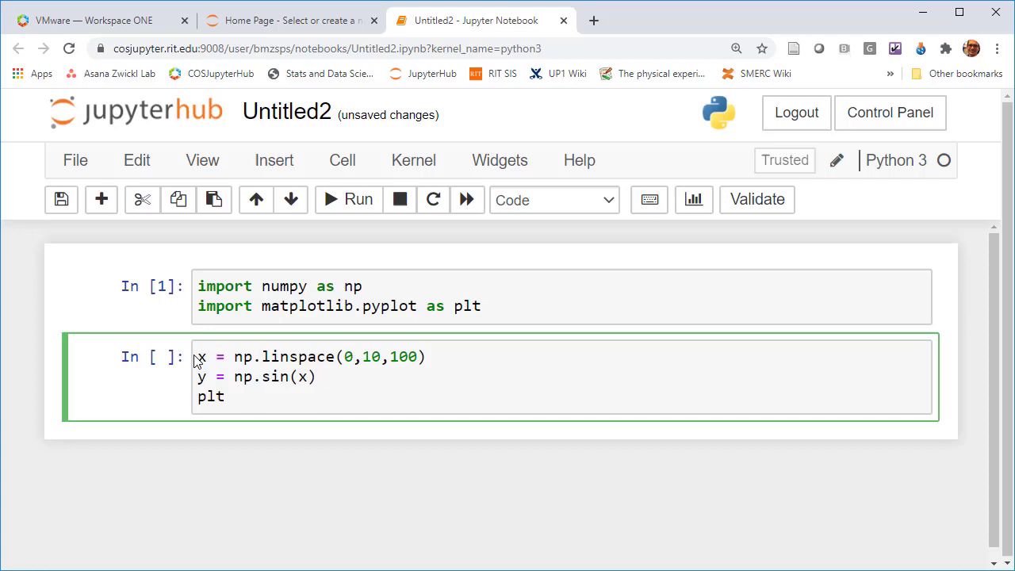
pyautogui.write('.')
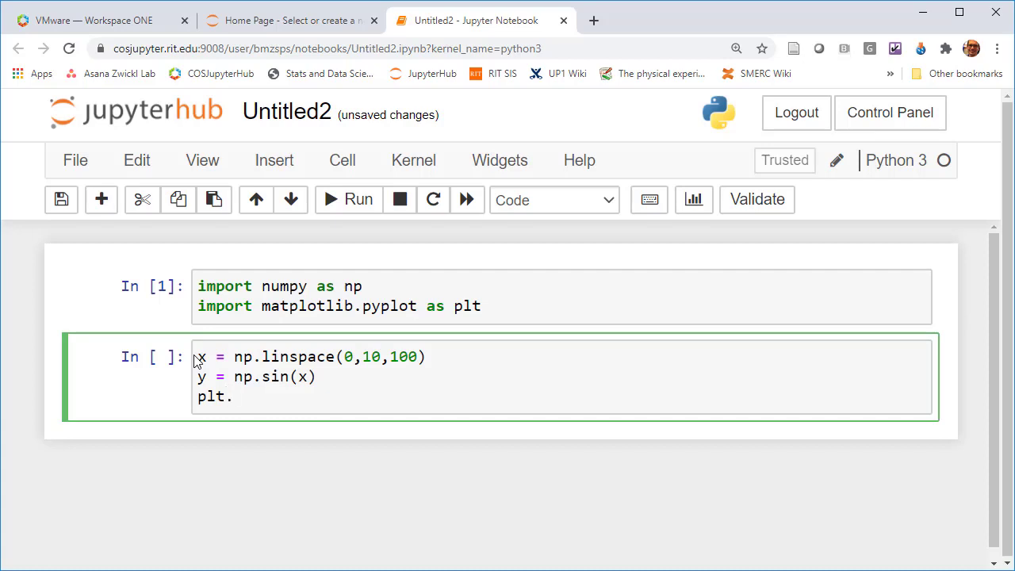
pyautogui.write('plot(xmy)')
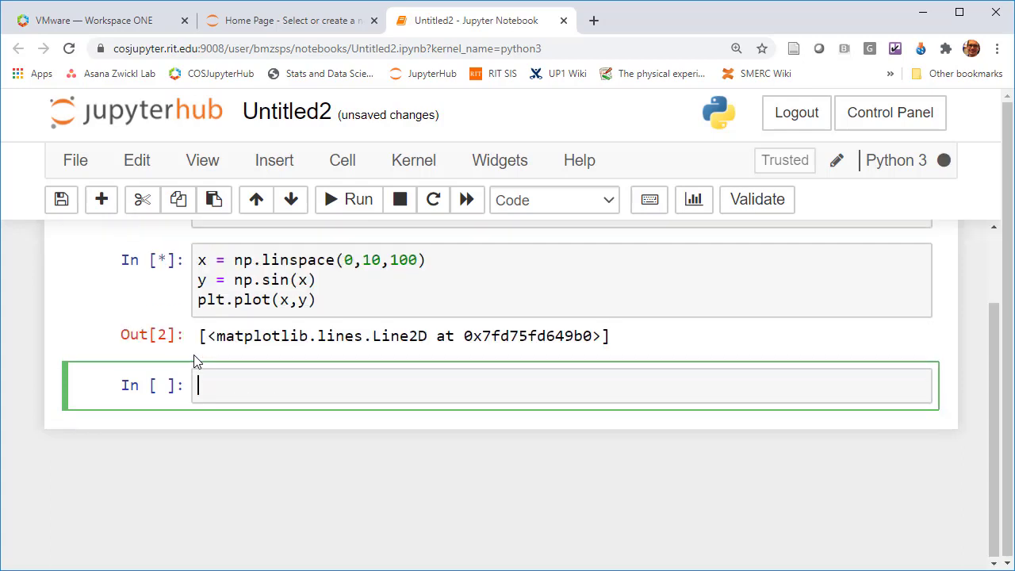
pyautogui.scroll(-3)
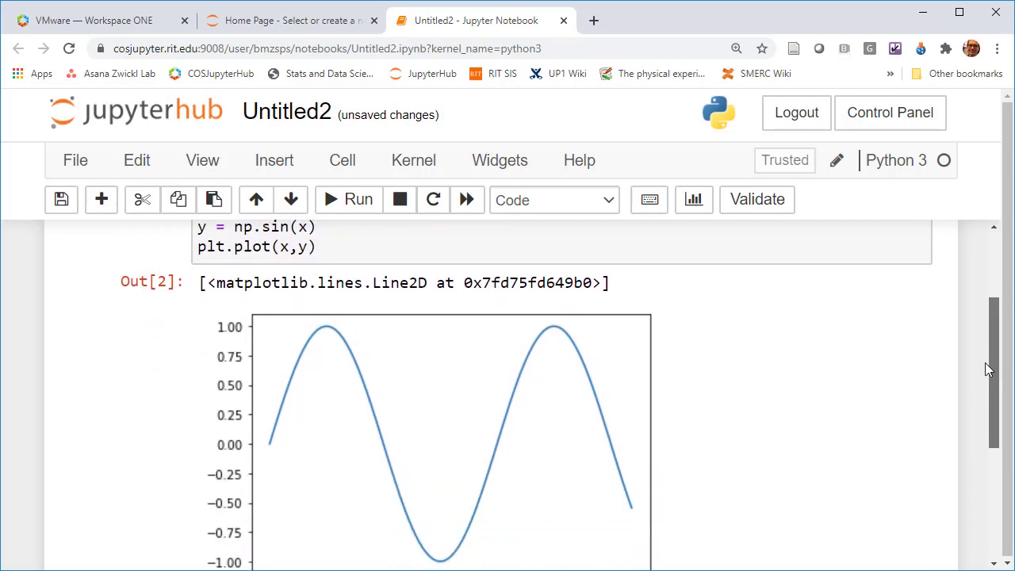
pyautogui.scroll(-3)
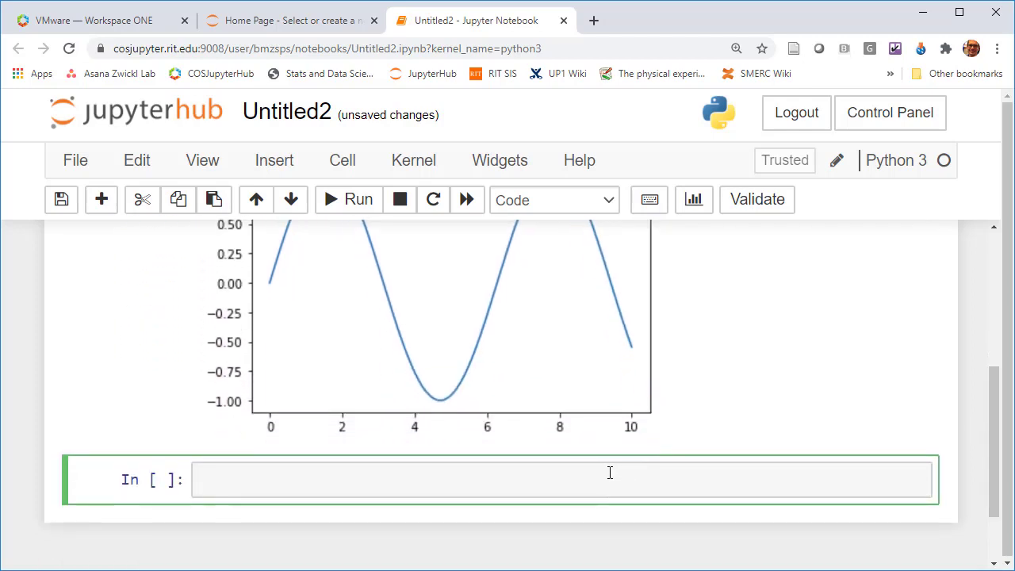
# Step: Make a Markdown cell with '# Heading!' and 'This is where I put an exercise.' and render it
pyautogui.click(553, 199)
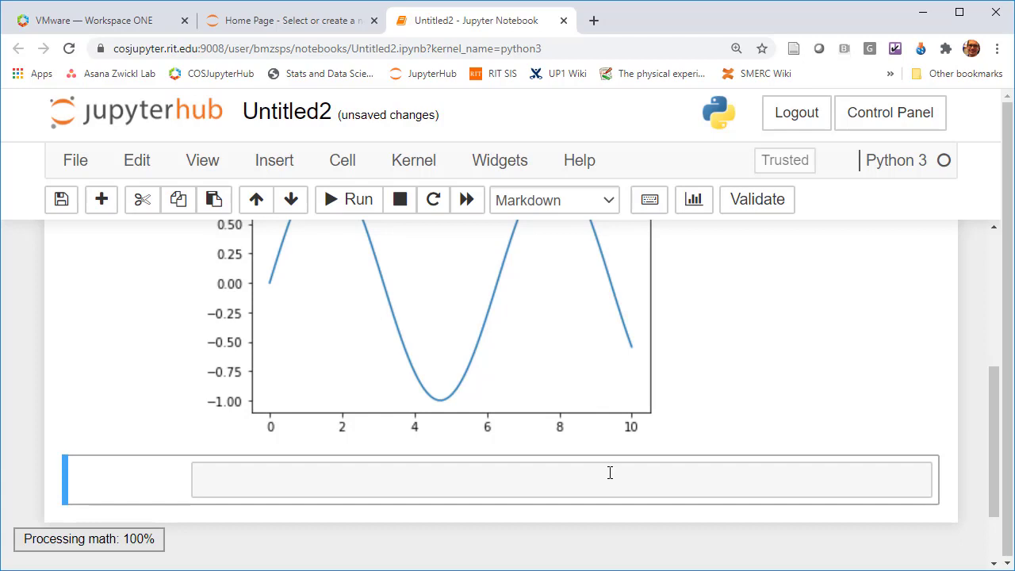
pyautogui.click(554, 200)
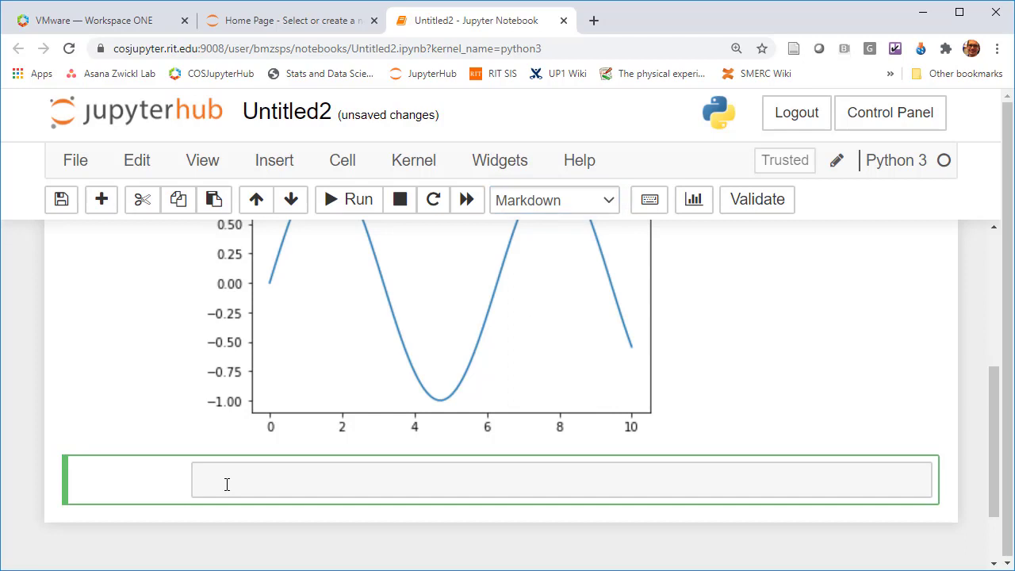
pyautogui.write('#')
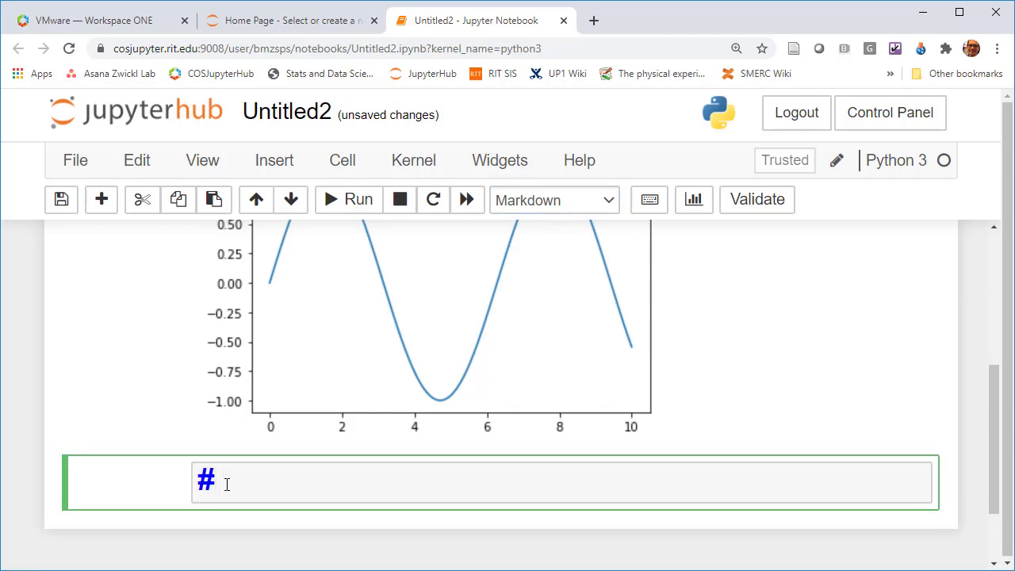
pyautogui.write('Heading!')
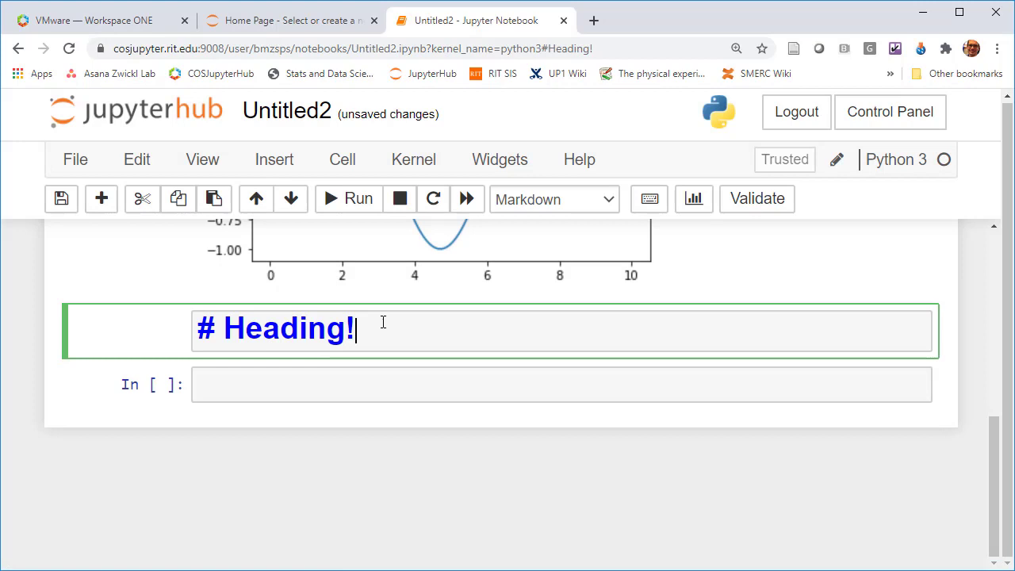
pyautogui.write('This is where I put an')
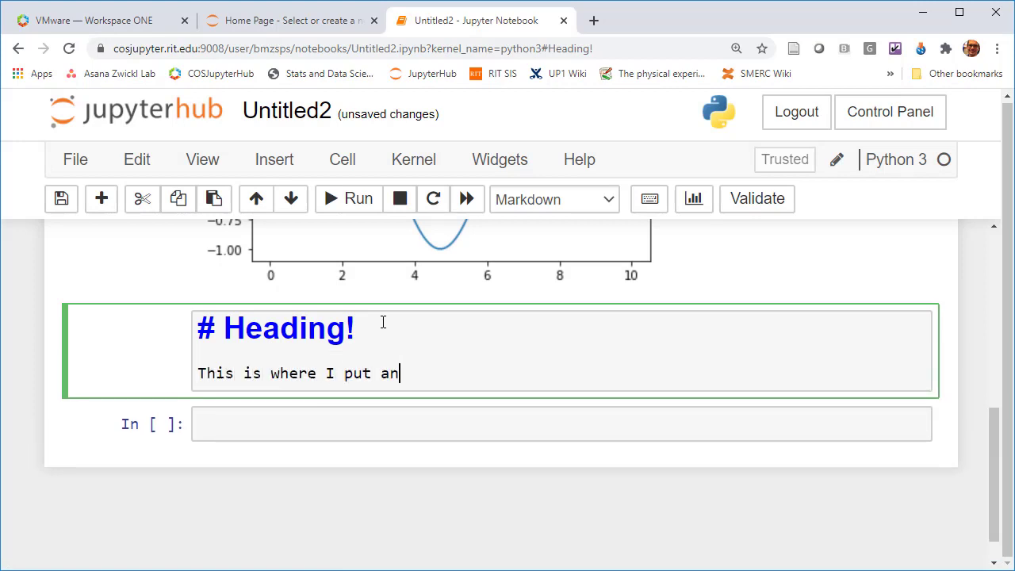
pyautogui.write('exervise.')
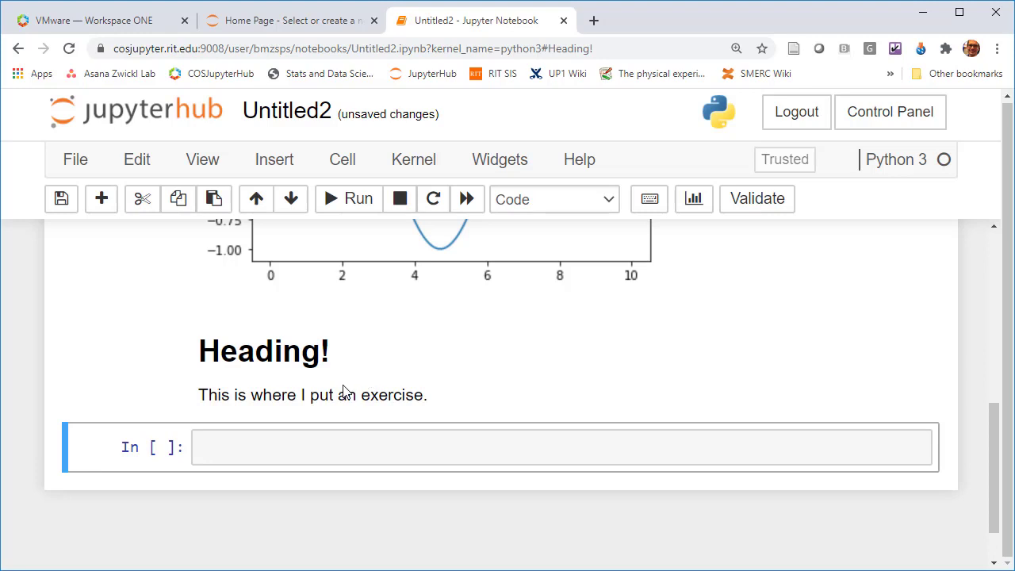
# Step: Edit the markdown cell to add the LaTeX line $$\sum\vec{F} = m\vec{a}$$
pyautogui.doubleClick(263, 350)
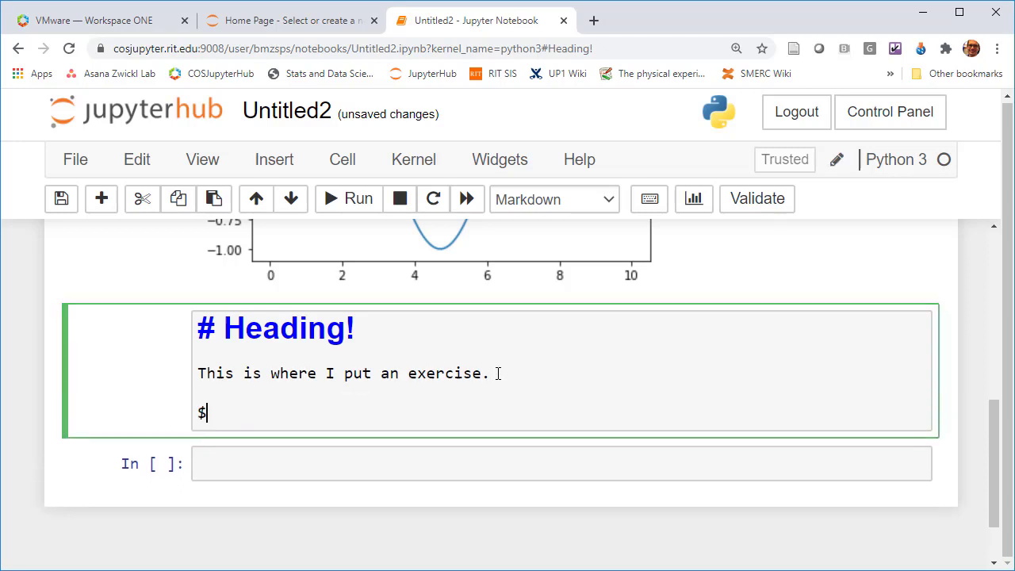
pyautogui.write('$')
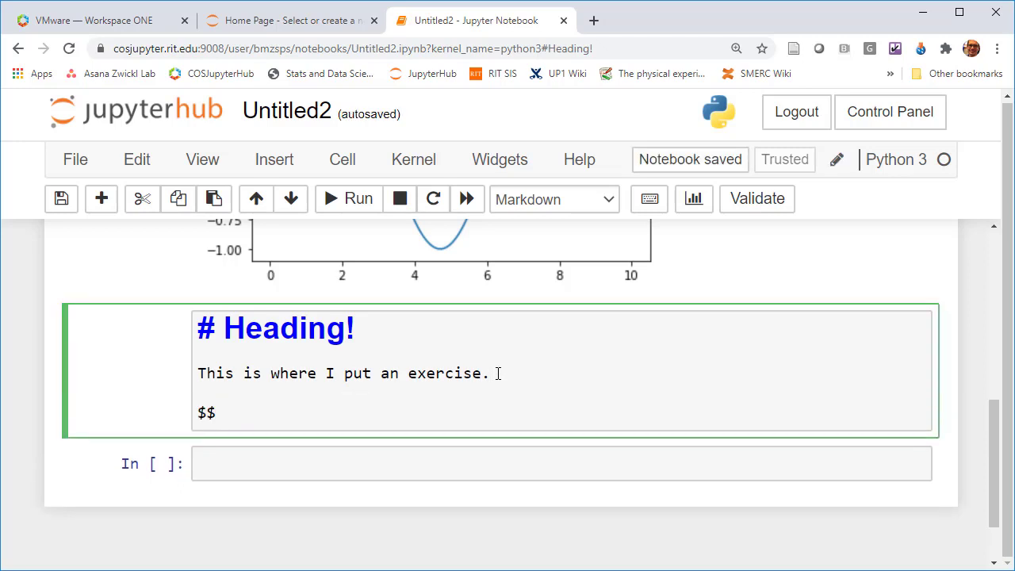
pyautogui.write('\\vec{')
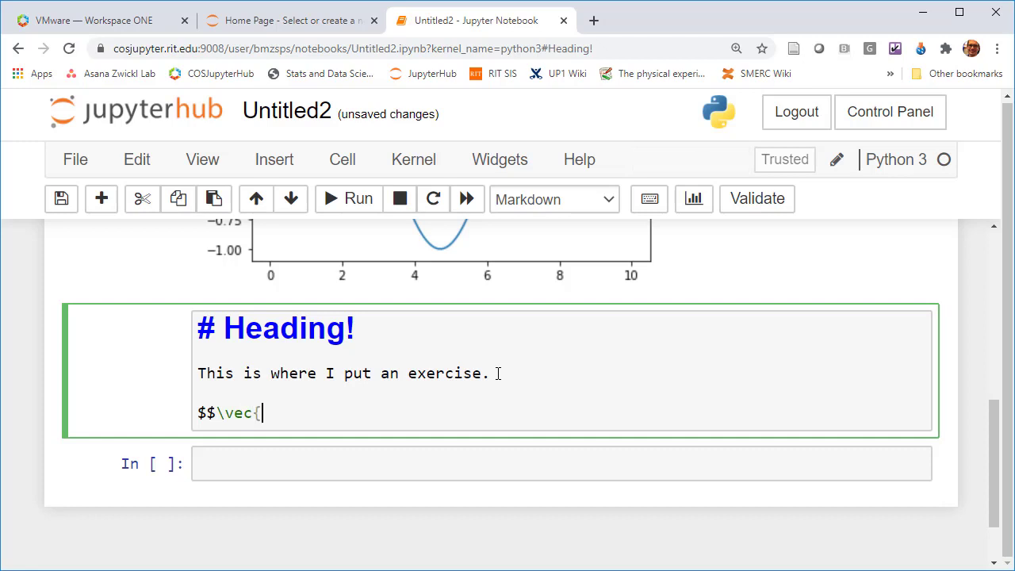
pyautogui.write('F} =')
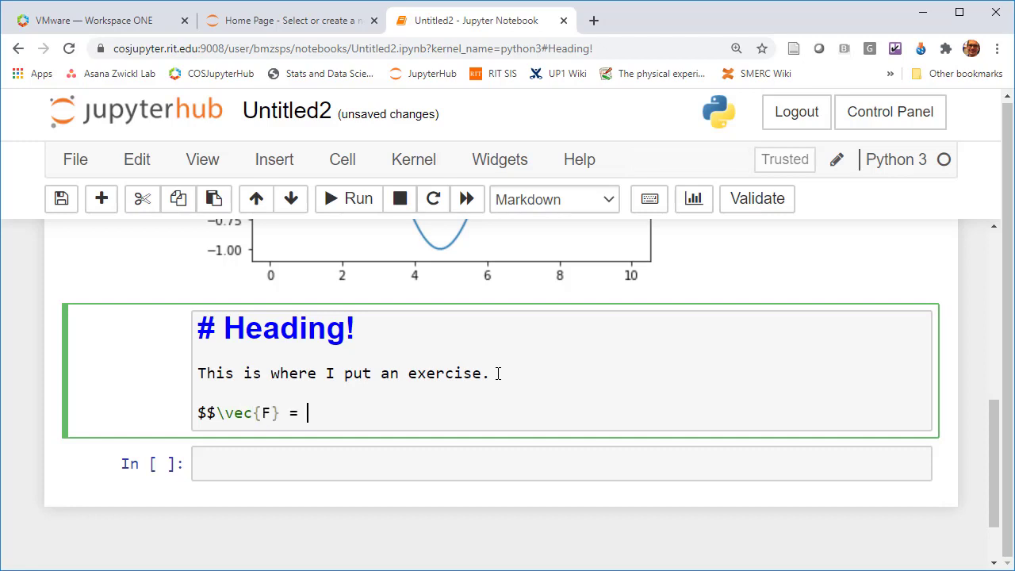
pyautogui.write('m\\vec{a')
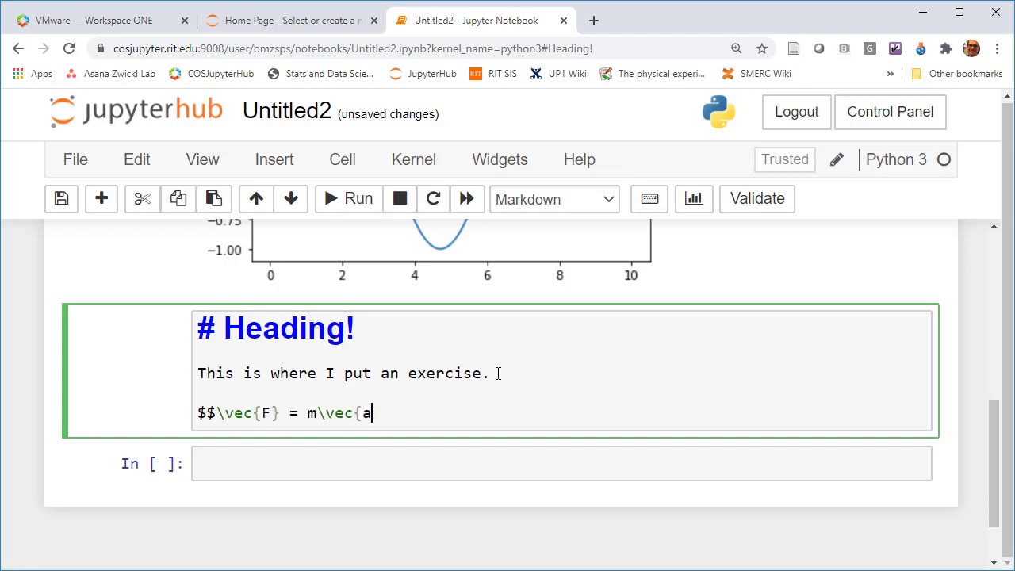
pyautogui.write('}$$')
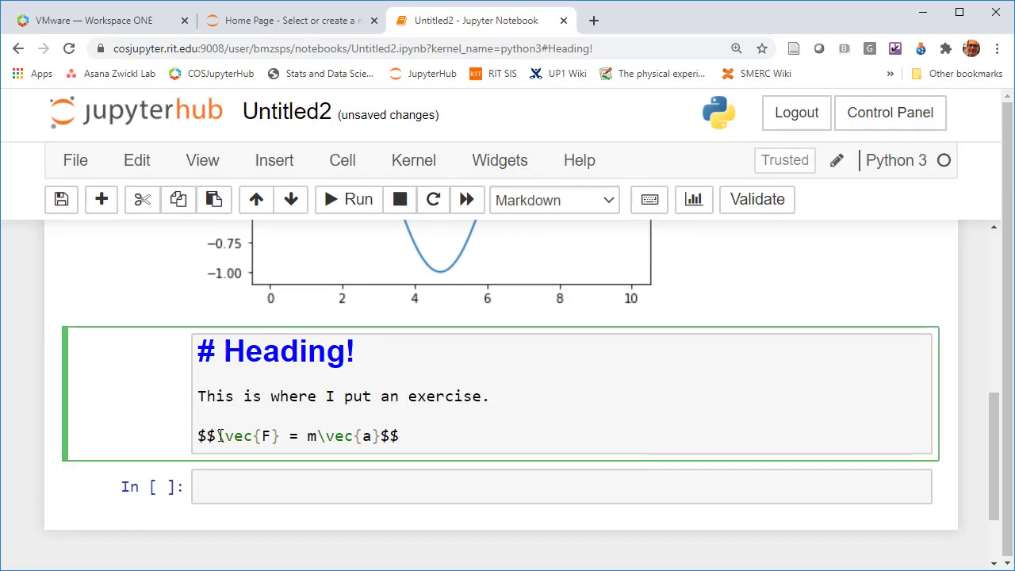
pyautogui.write('\\sum')
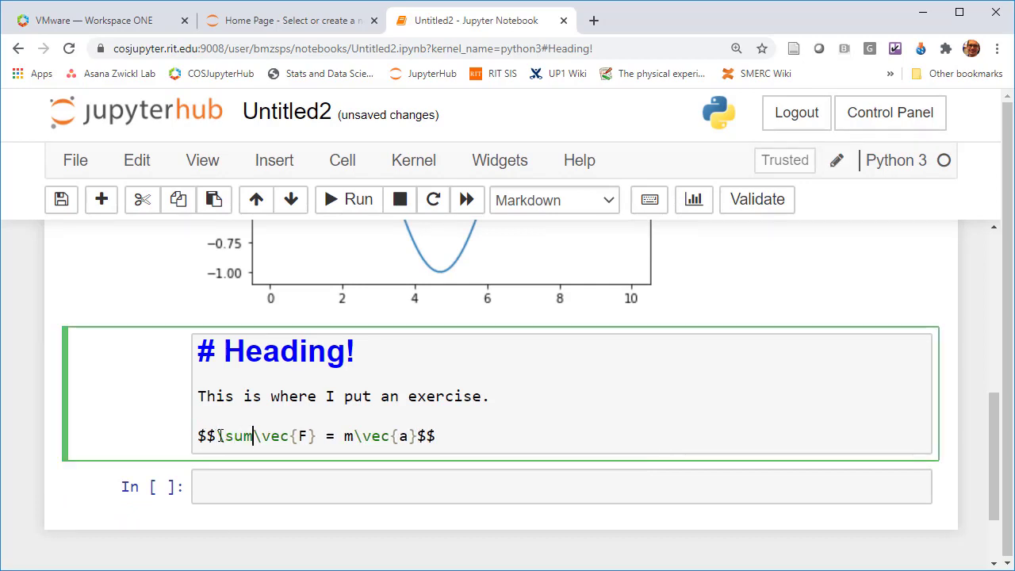